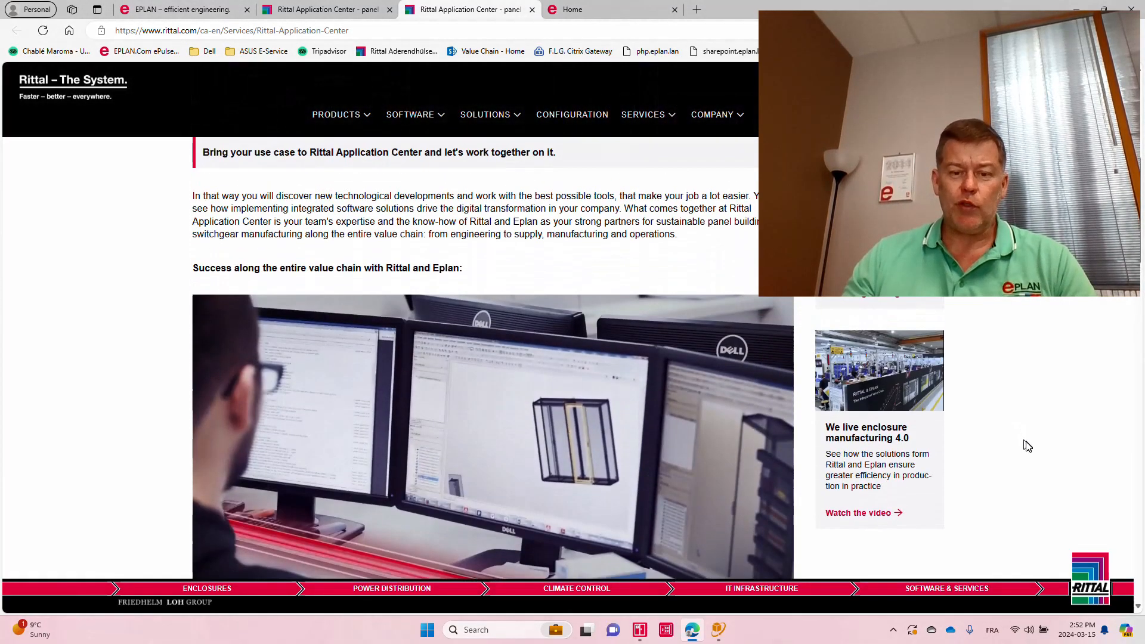
- Scroll down through the Rittal Application Center page in Edge
scroll("down", 3)
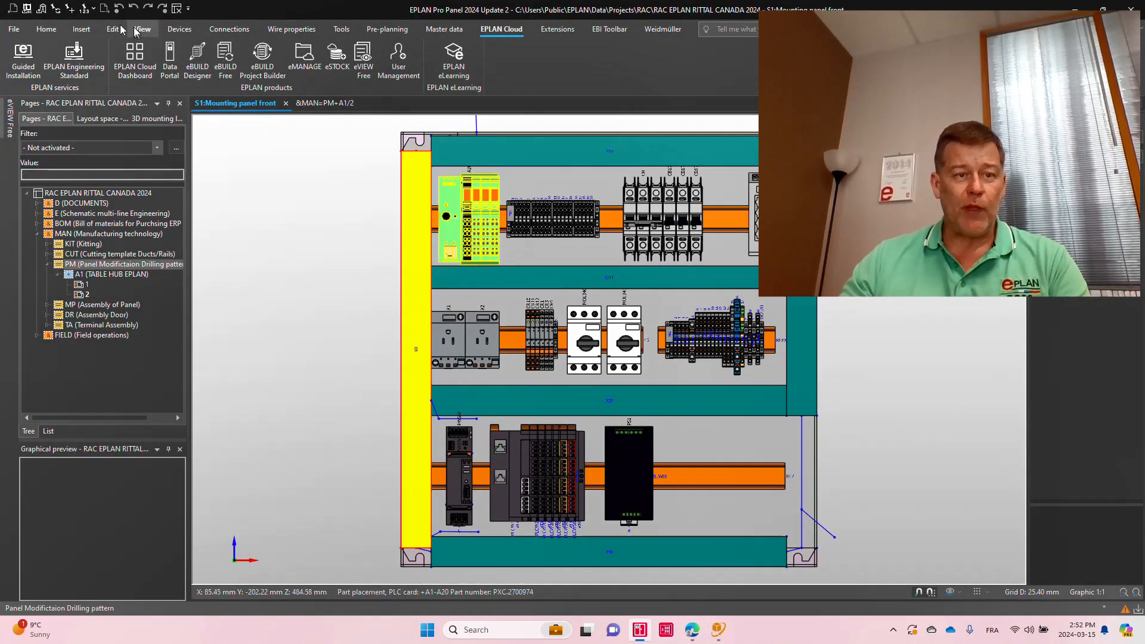
- Switch to the View ribbon for the mounting panel layout
left_click(142, 29)
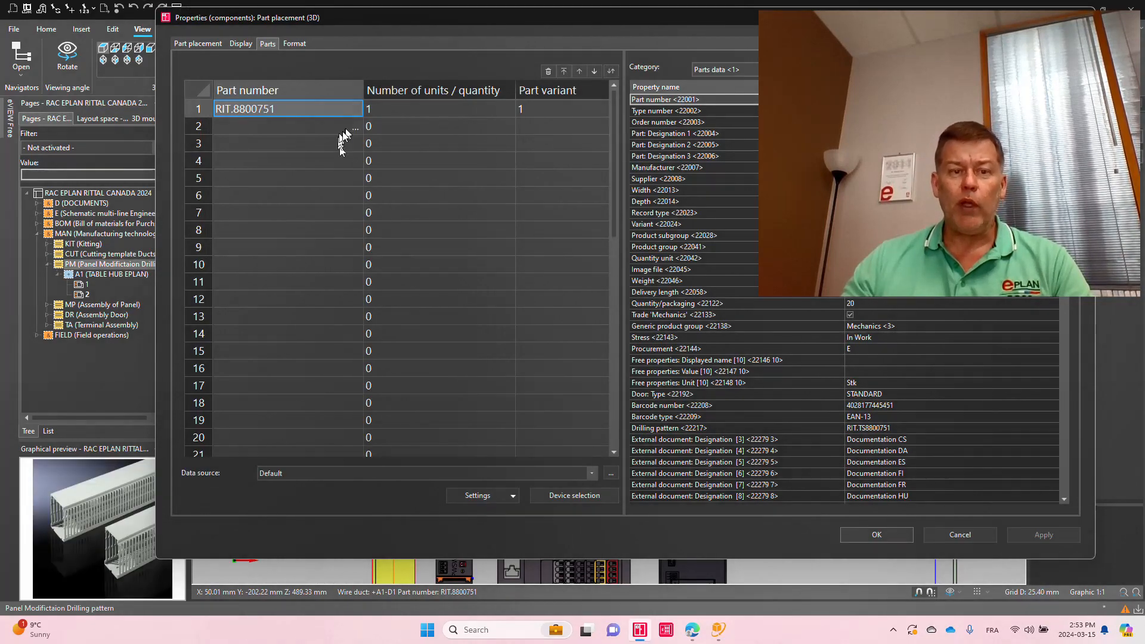
- Inspect the cut-outs of the cable duct's drilling pattern RIT.TS8800751 from its part selection
left_click(354, 125)
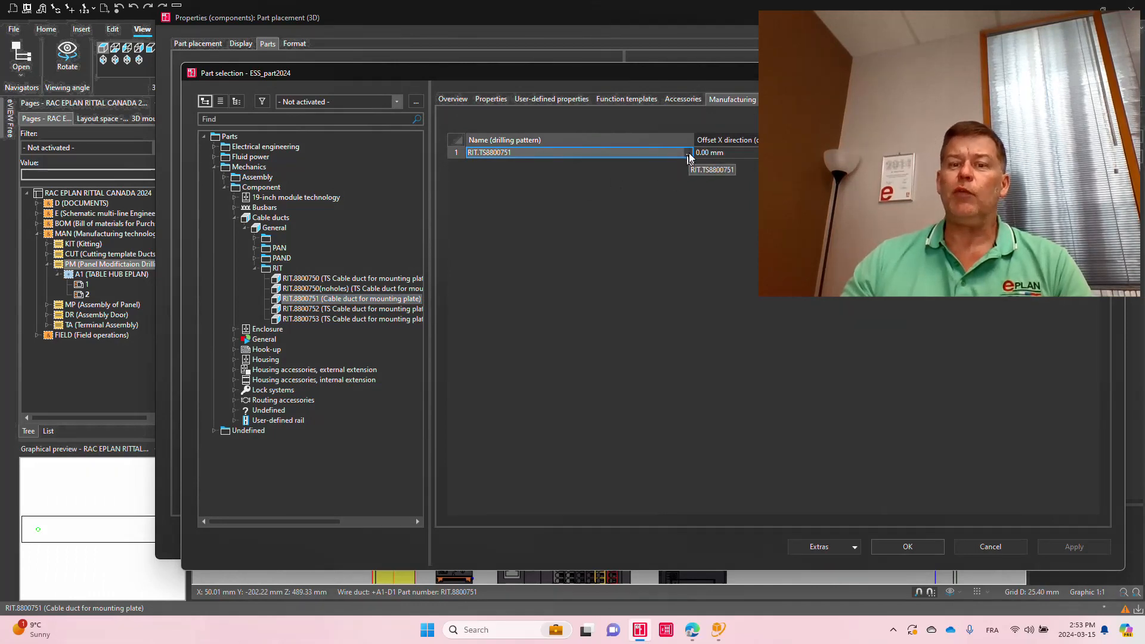
left_click(687, 153)
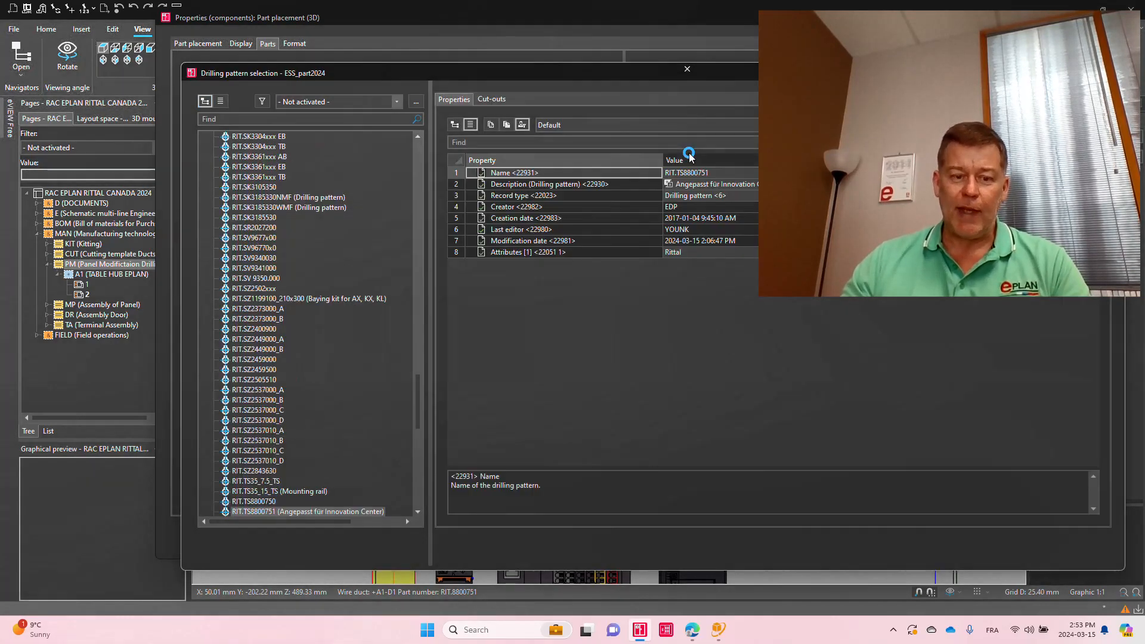
left_click(490, 99)
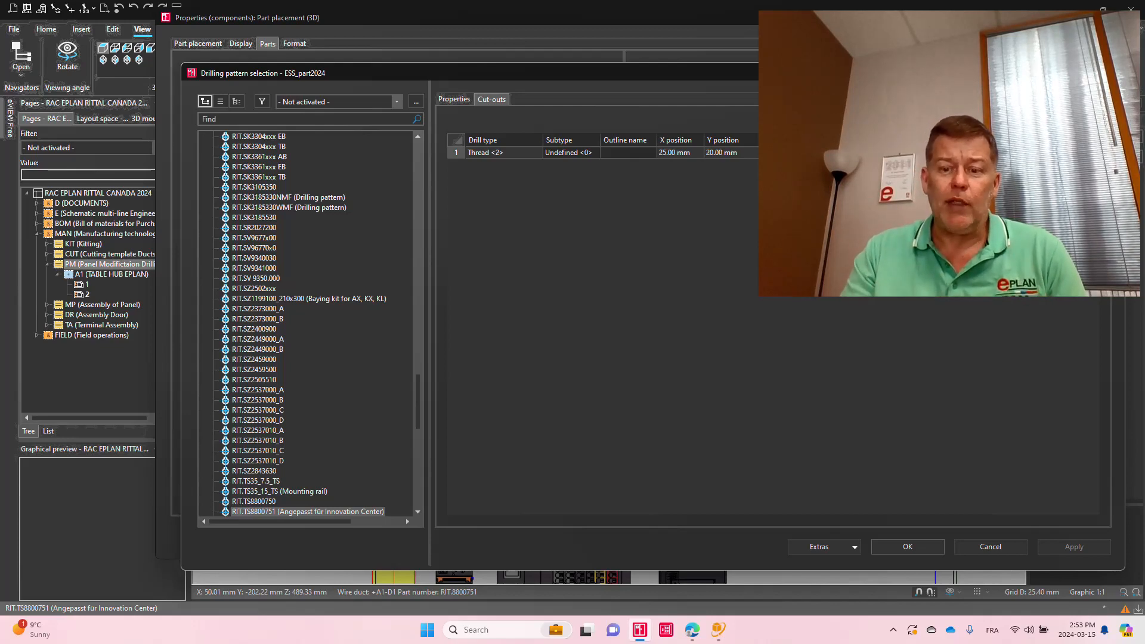
left_click(906, 546)
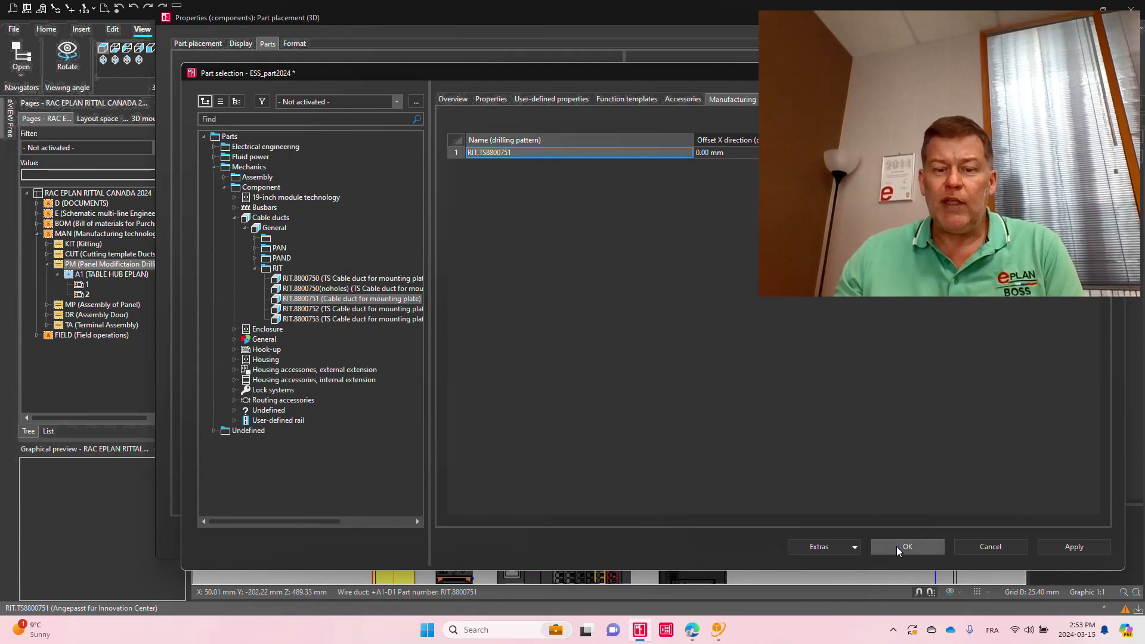
- Accept the part selection, synchronize the parts data with the database and close the properties
left_click(906, 546)
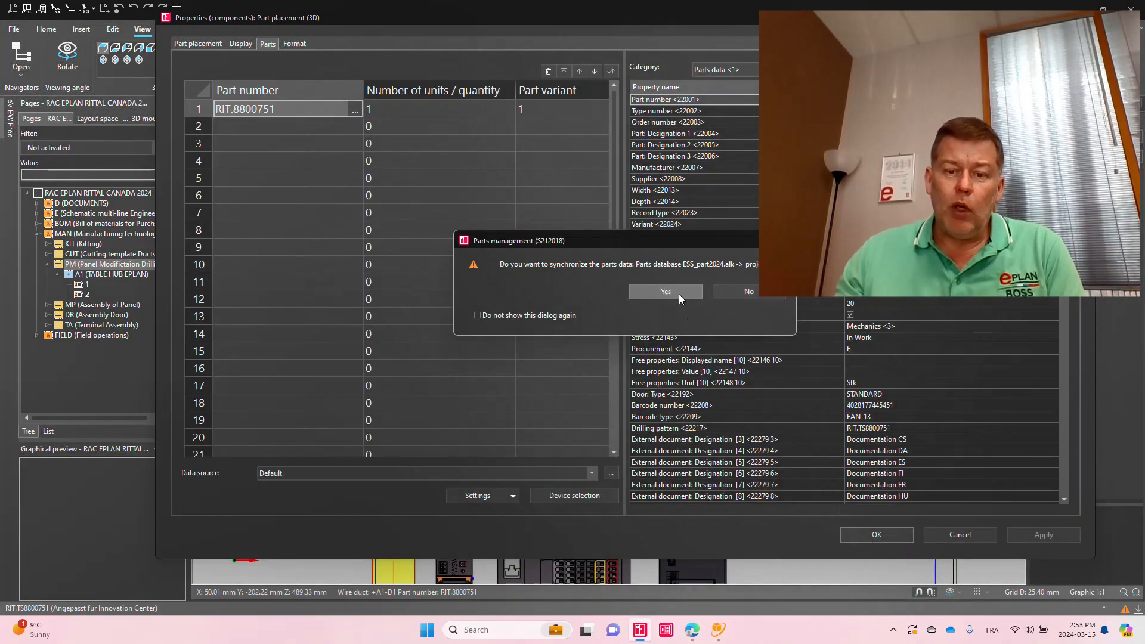
left_click(664, 291)
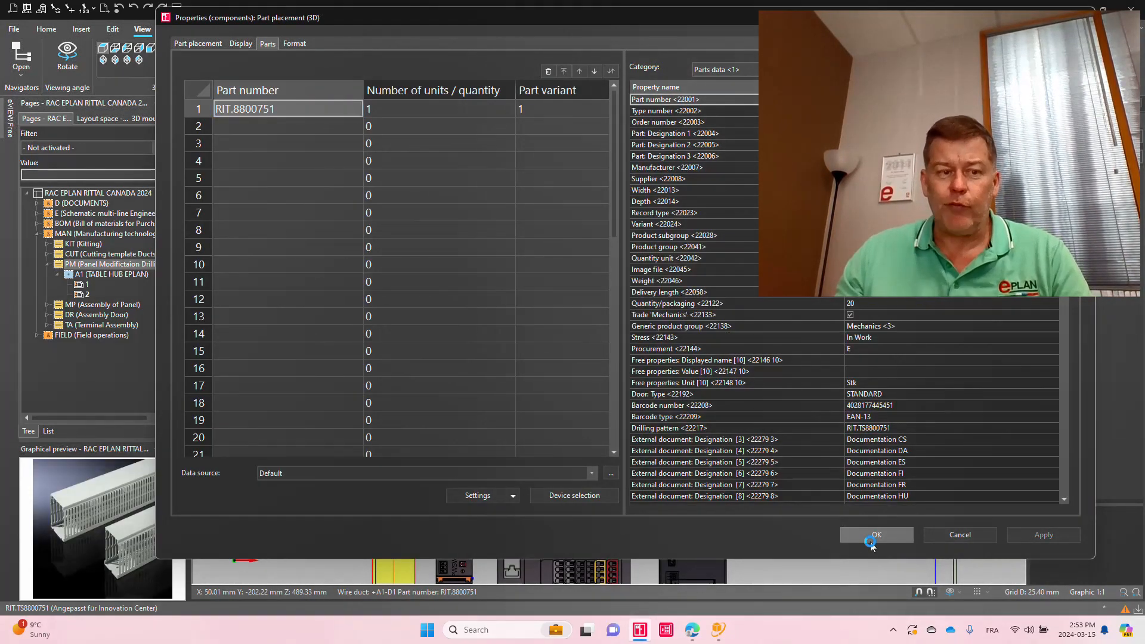
left_click(875, 535)
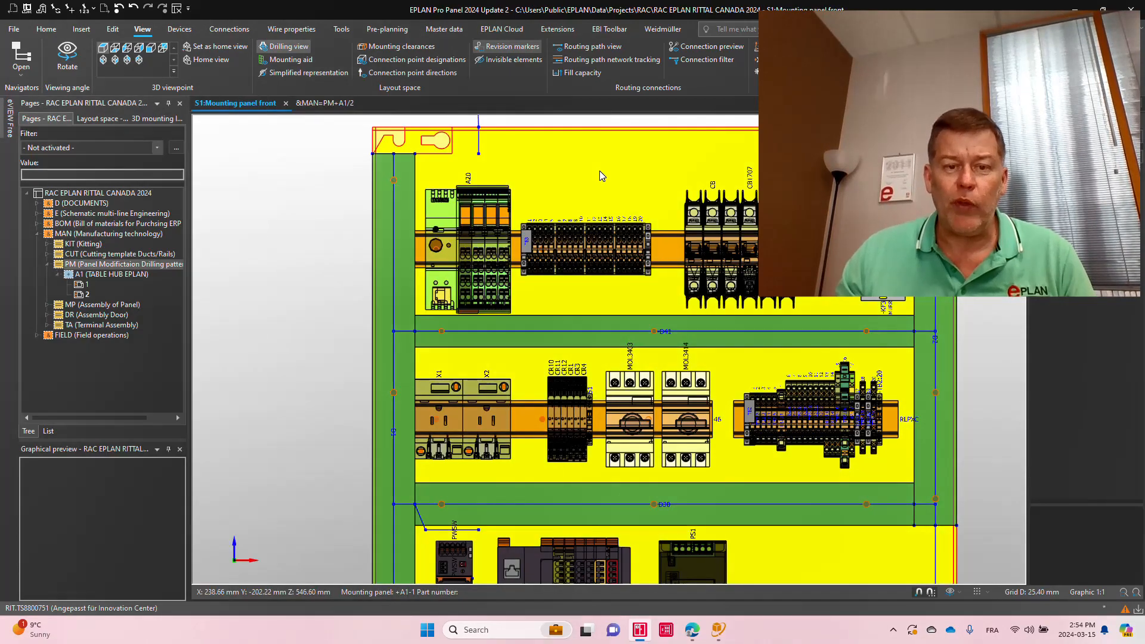
- Bring up the Rittal Perforex BC / Secarex export settings
left_click(97, 192)
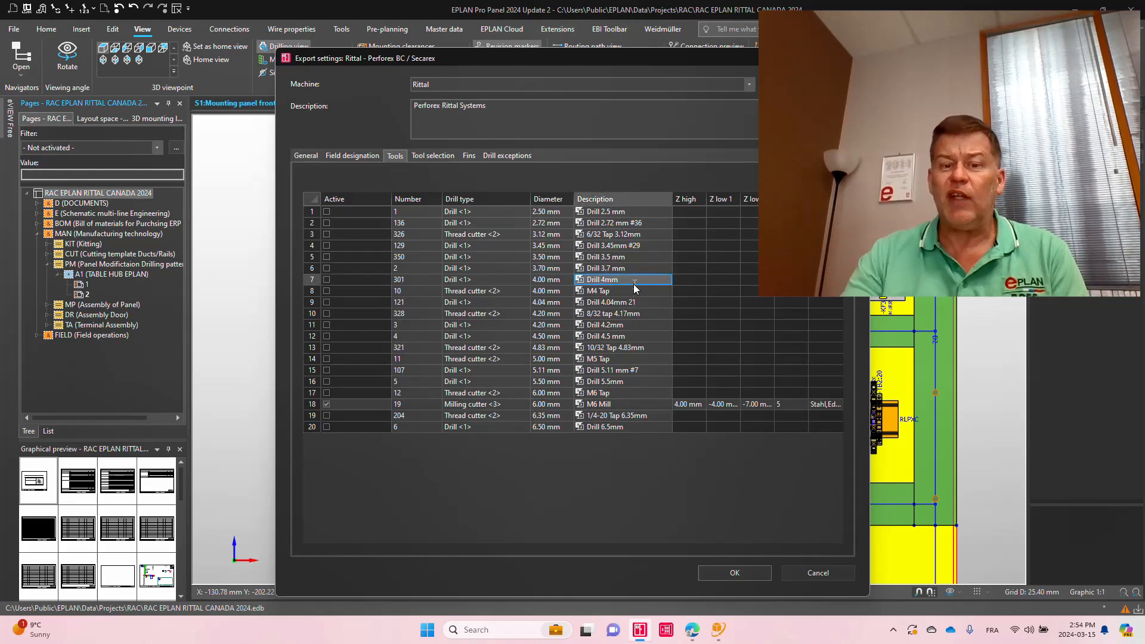
- Point out the 4.5 mm drill, 10/32 tap and 5.11 mm drill in the tool table
left_click(621, 336)
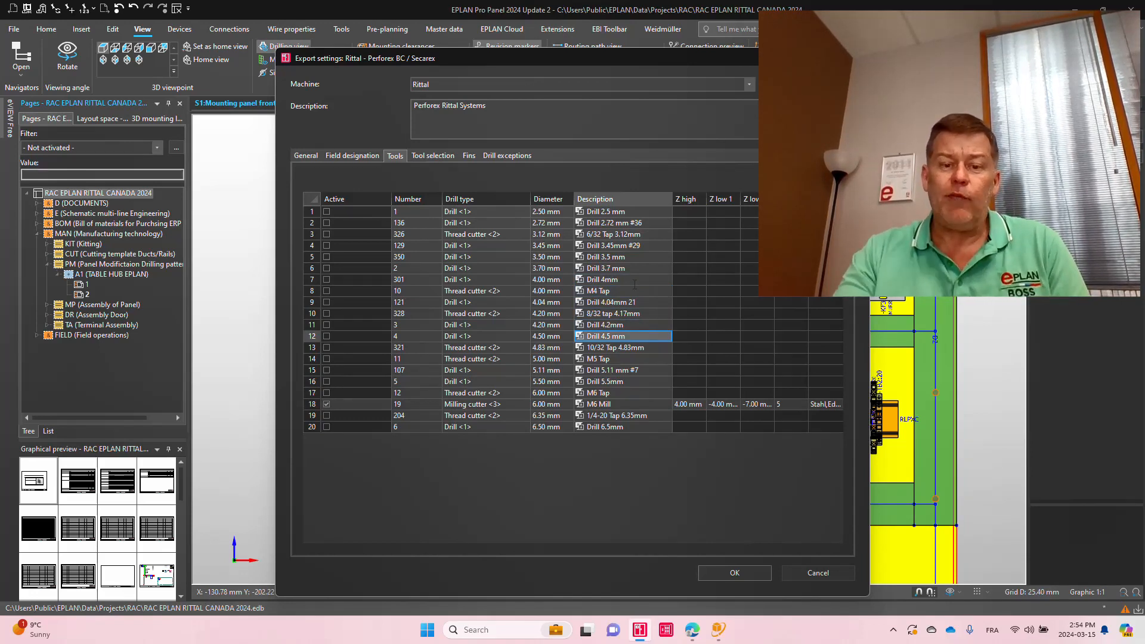
left_click(620, 347)
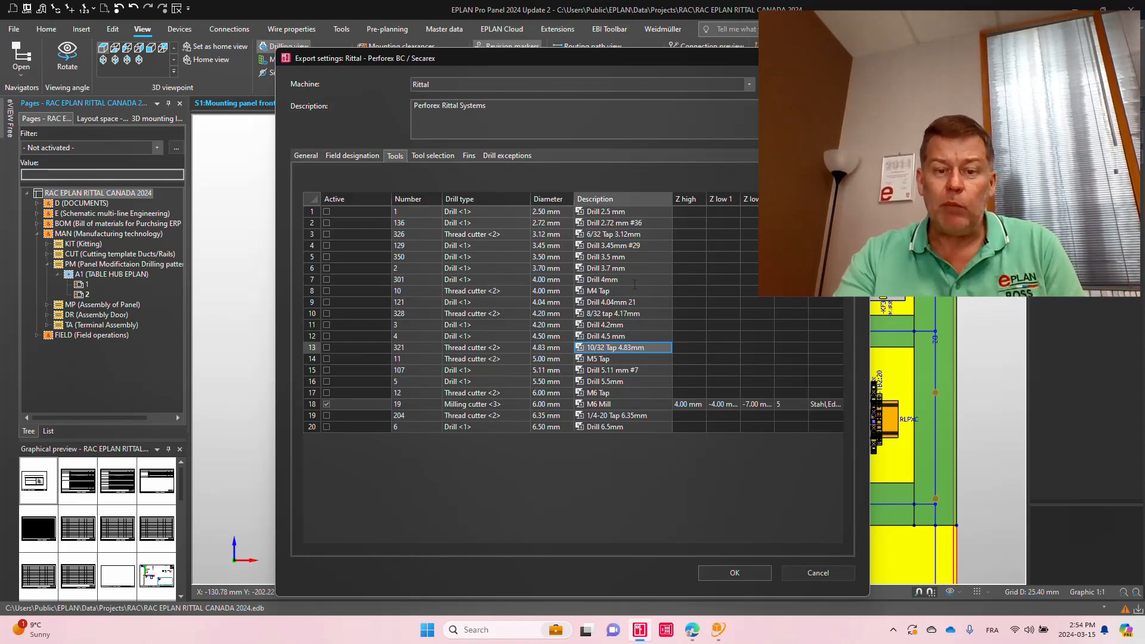
left_click(546, 337)
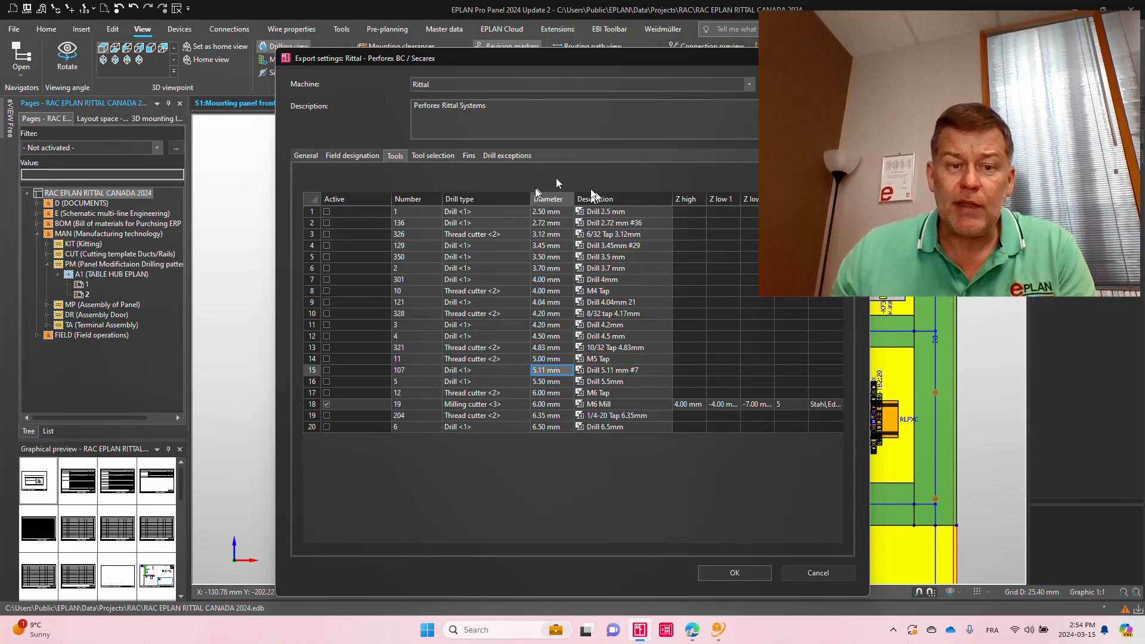
- Review the substitution rules for unavailable tools and confirm the export settings
left_click(431, 155)
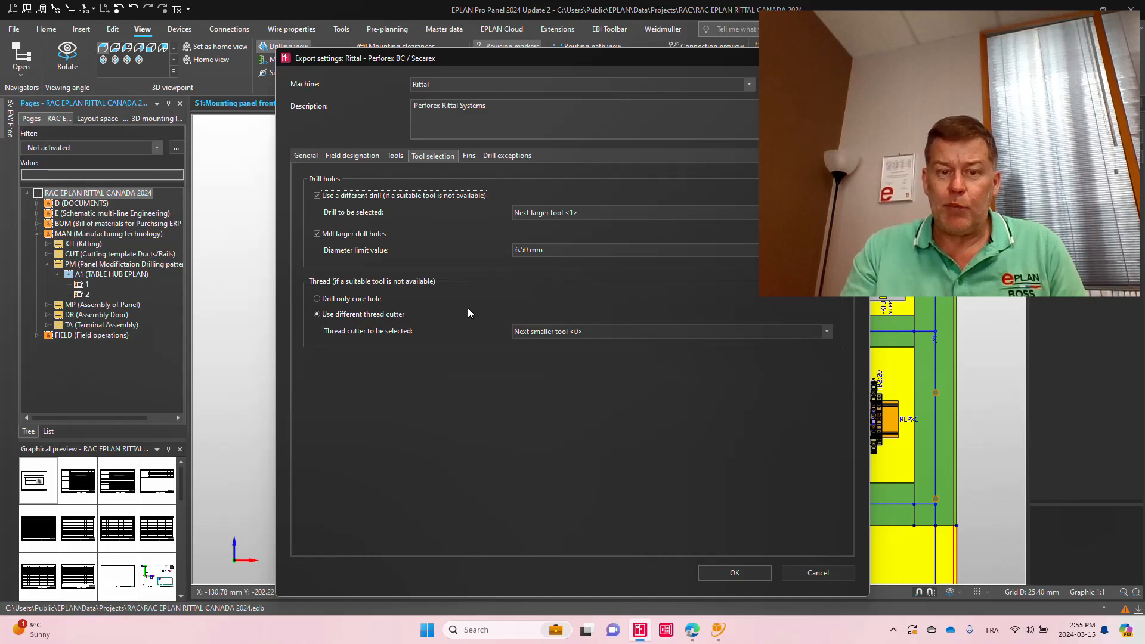
left_click(734, 573)
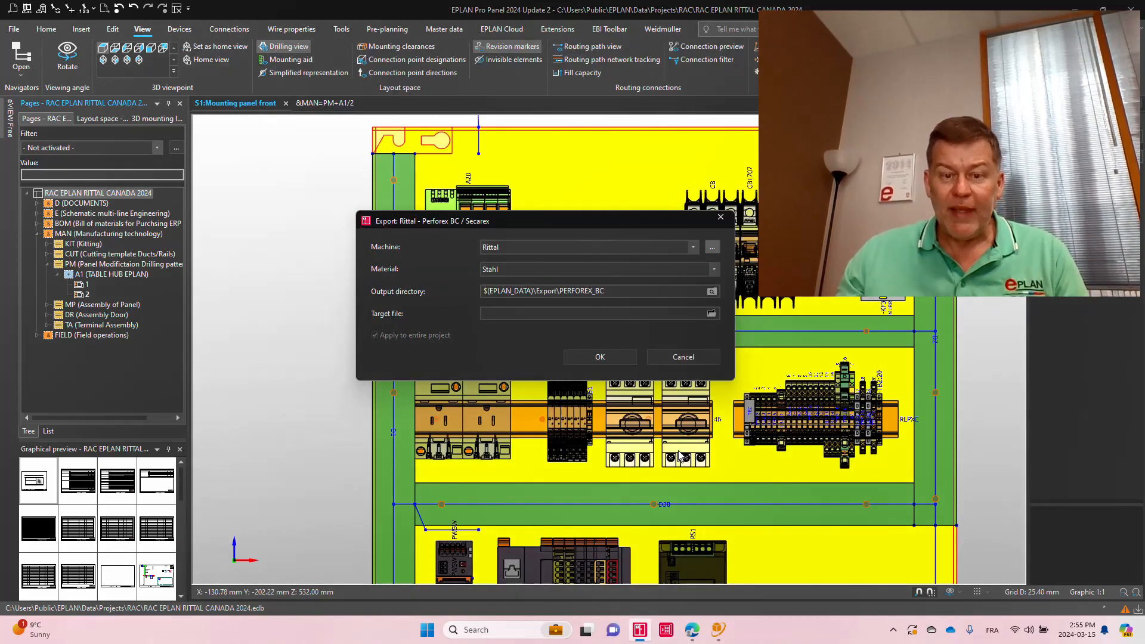
- Run the Perforex export, overwrite the existing file and acknowledge the 36 exact / 8 alternative cut-out summary
left_click(600, 357)
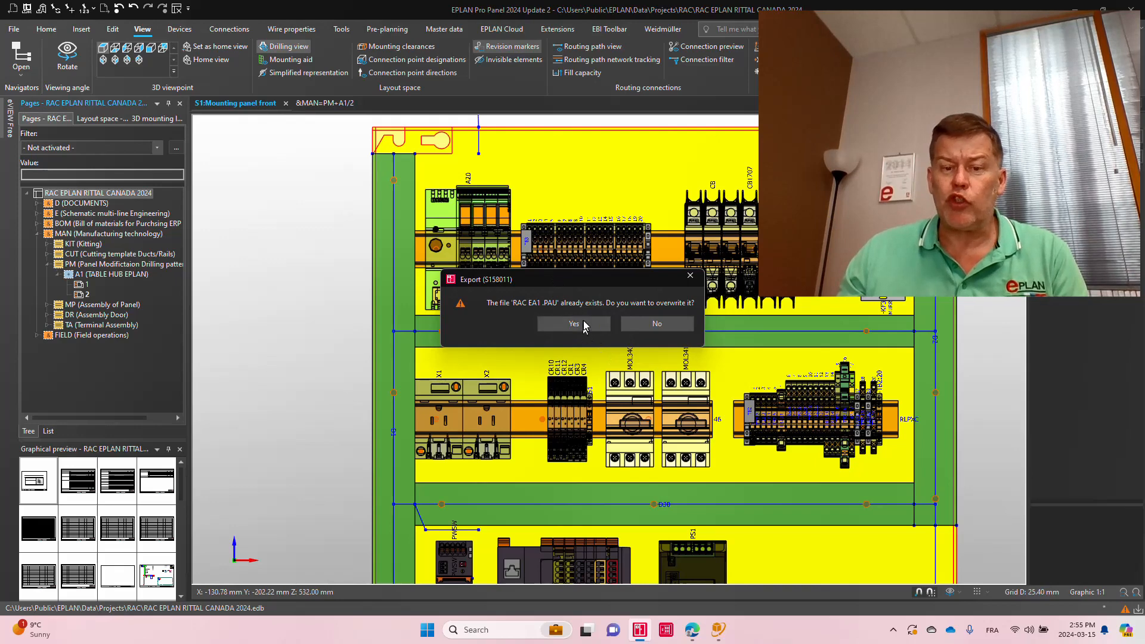
left_click(574, 323)
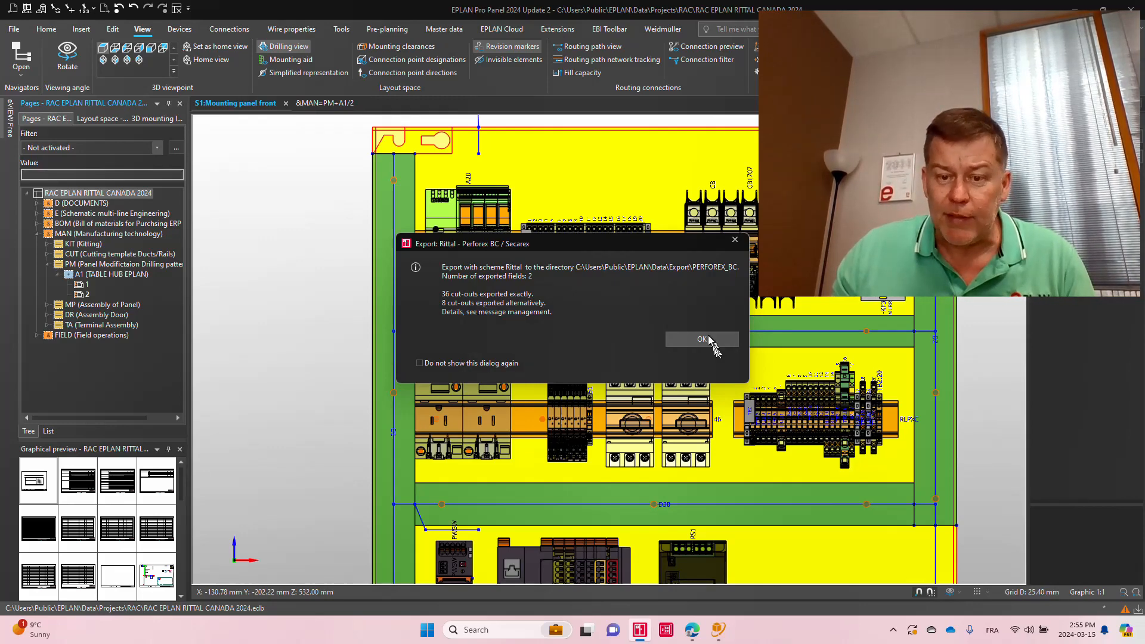
left_click(701, 338)
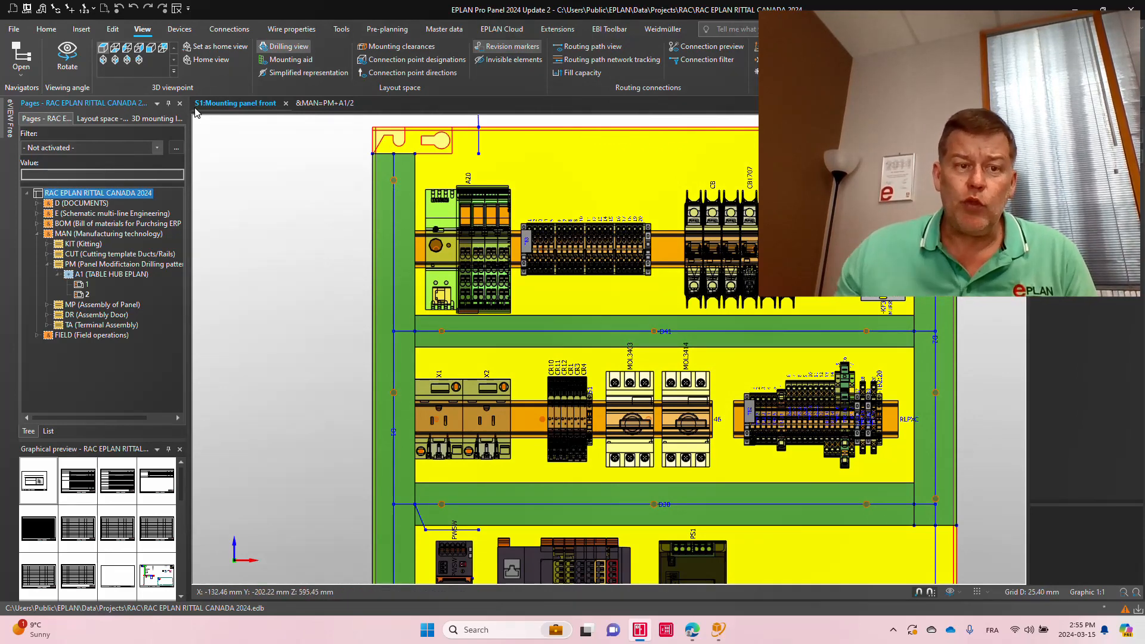
- Show the project's NC export messages and jump to the plug whose drill hole is milled
left_click(340, 29)
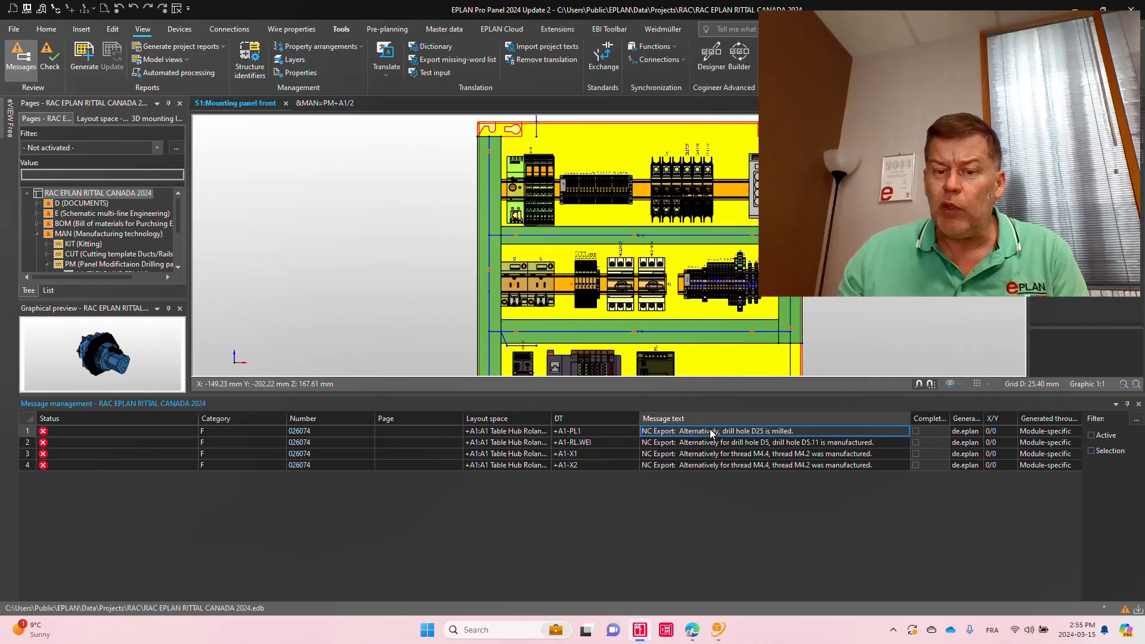
double_click(730, 430)
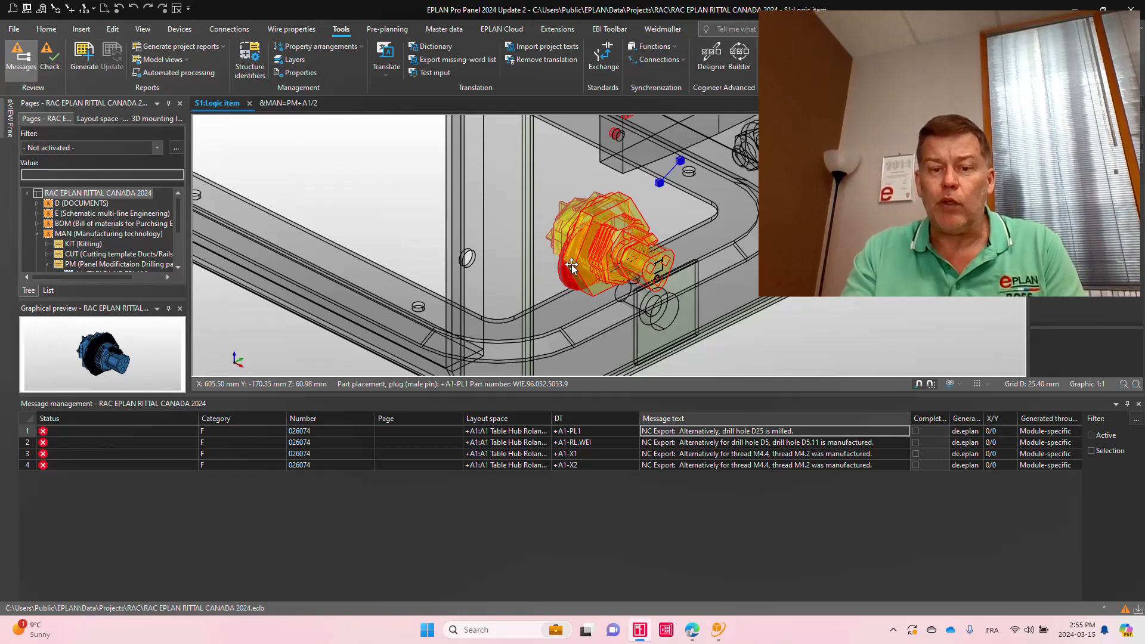
mouse_move(682, 283)
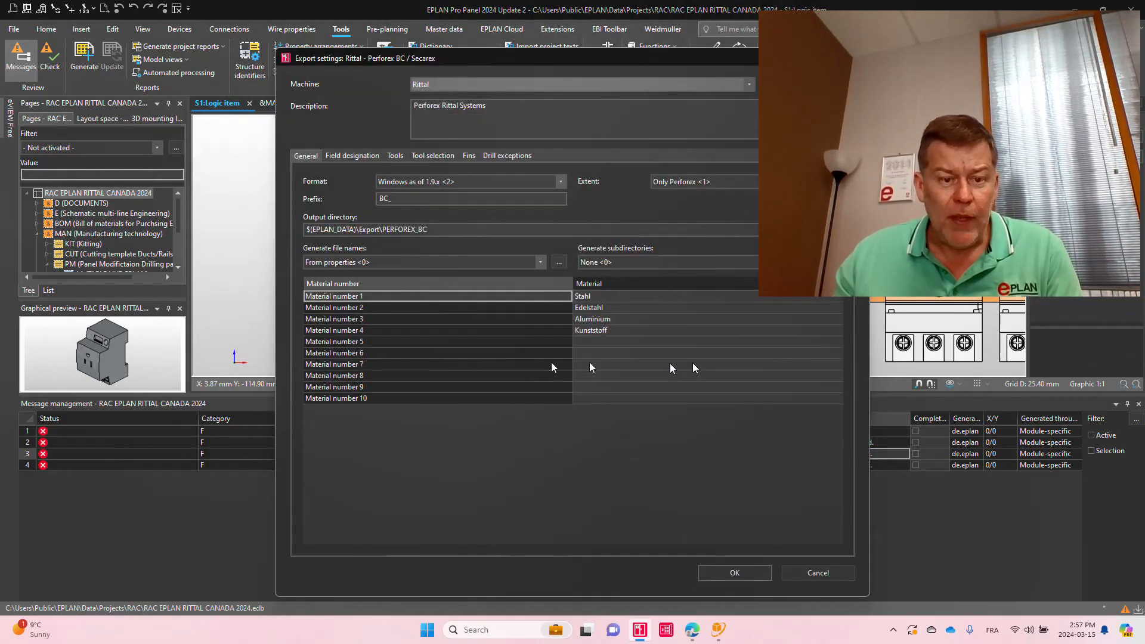
- Glance at the machine tool and drilling tool tables, close the settings and cancel the export
left_click(395, 155)
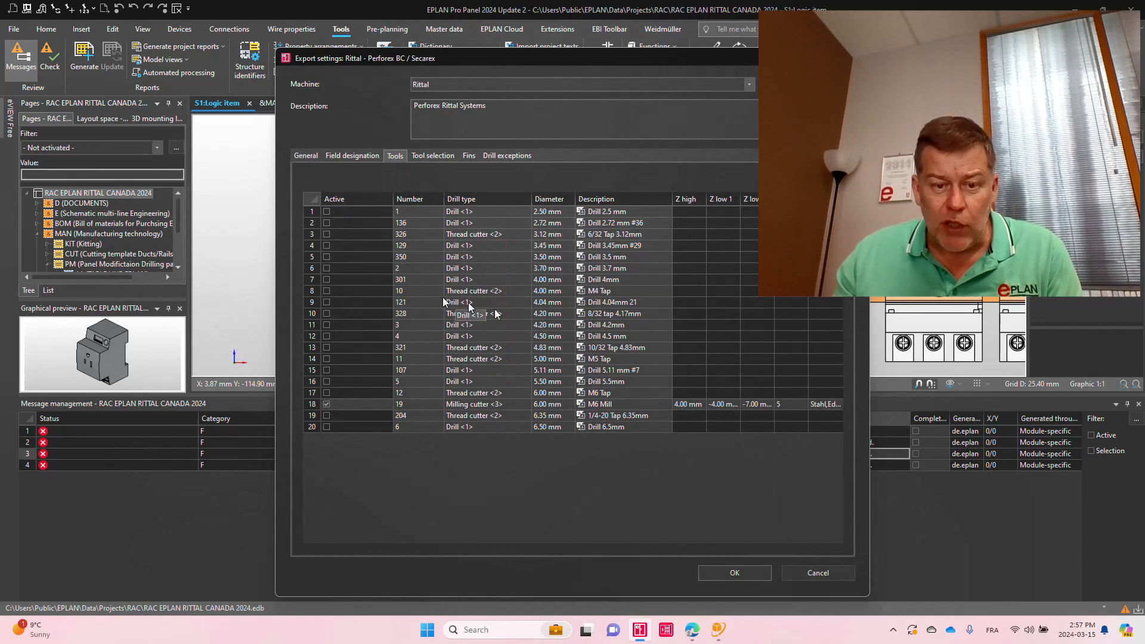
left_click(551, 324)
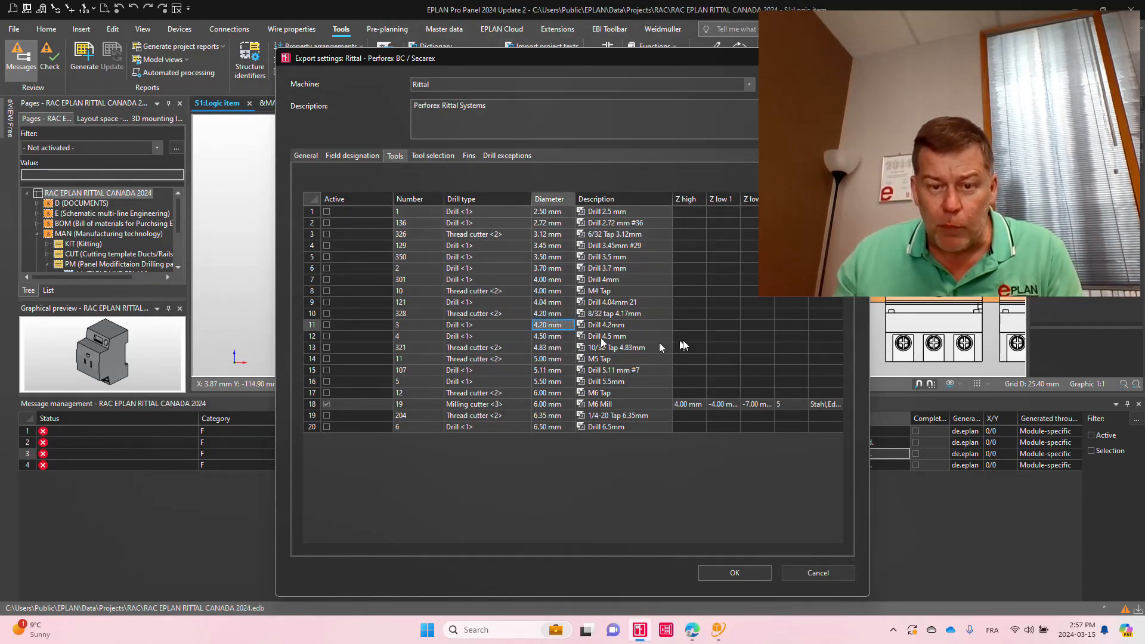
left_click(614, 314)
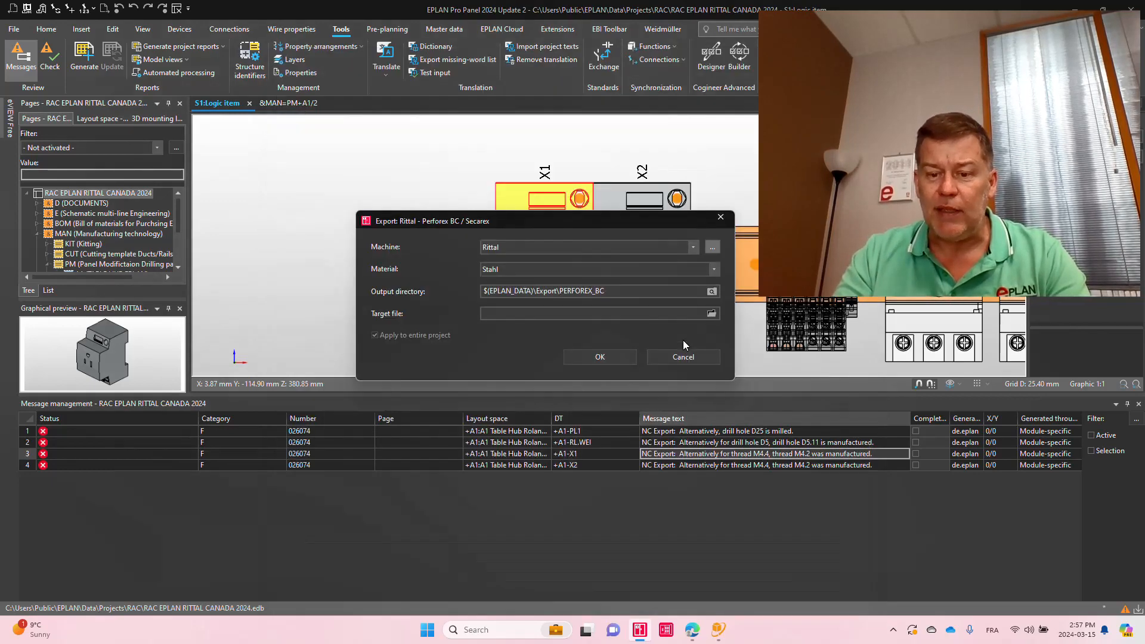
left_click(682, 357)
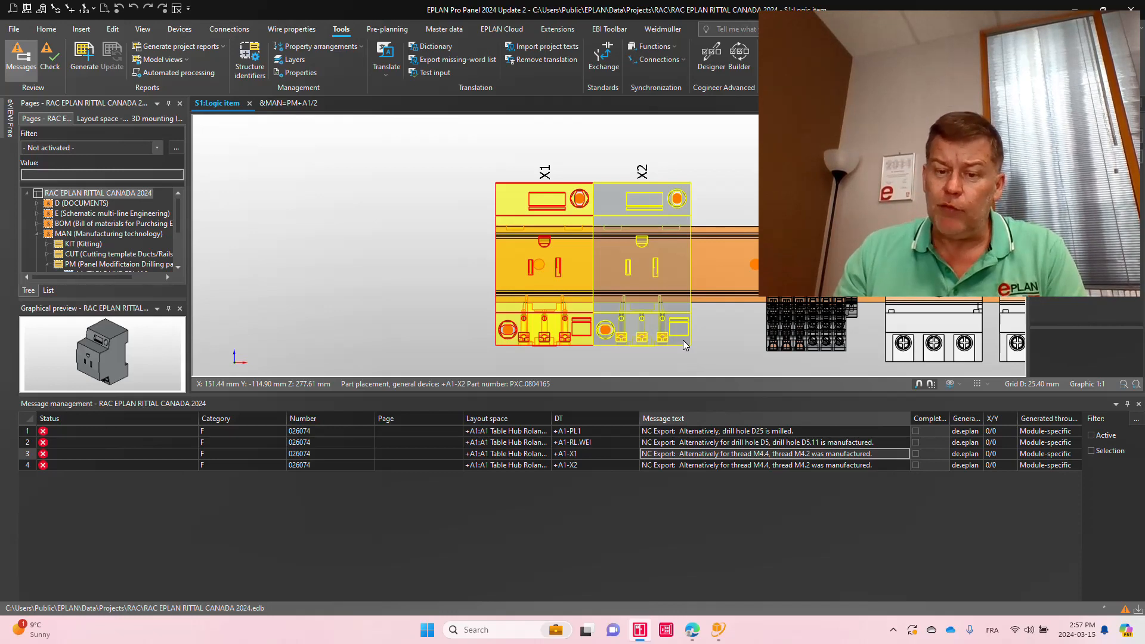
mouse_move(624, 274)
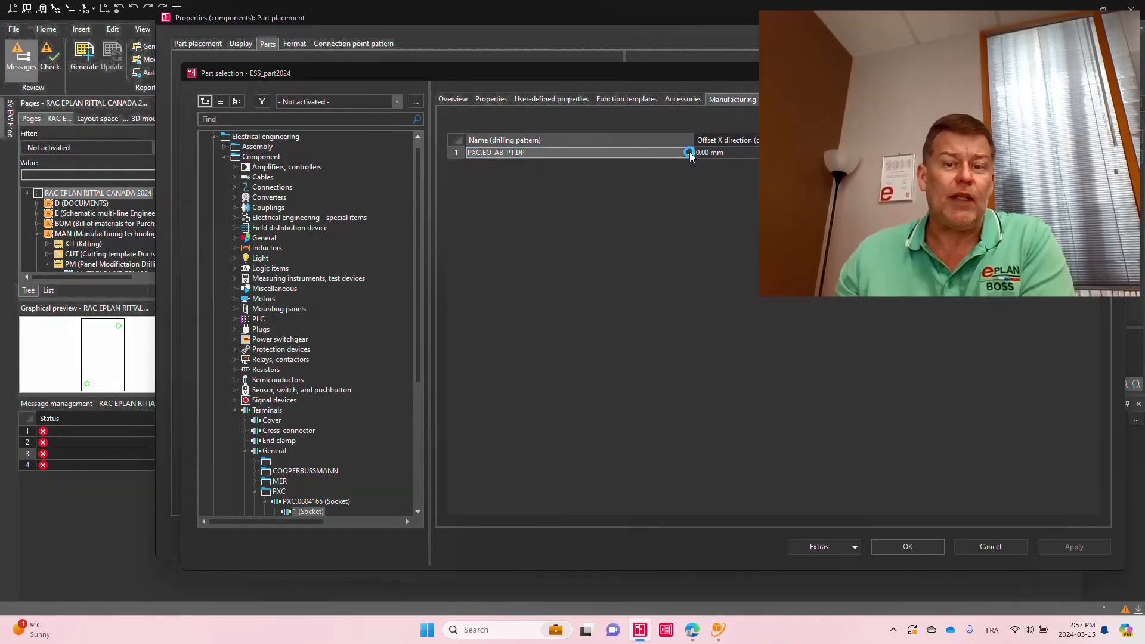
- Show the cut-outs of terminal X2's drilling pattern PXC.EO_AB_PT.DP
left_click(689, 152)
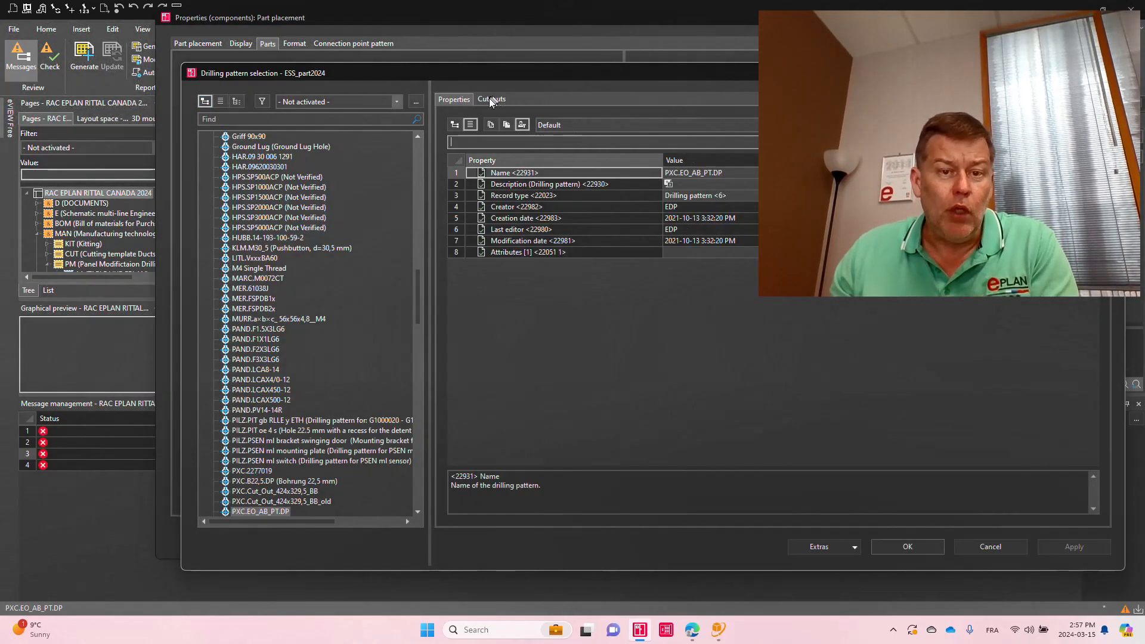
left_click(490, 99)
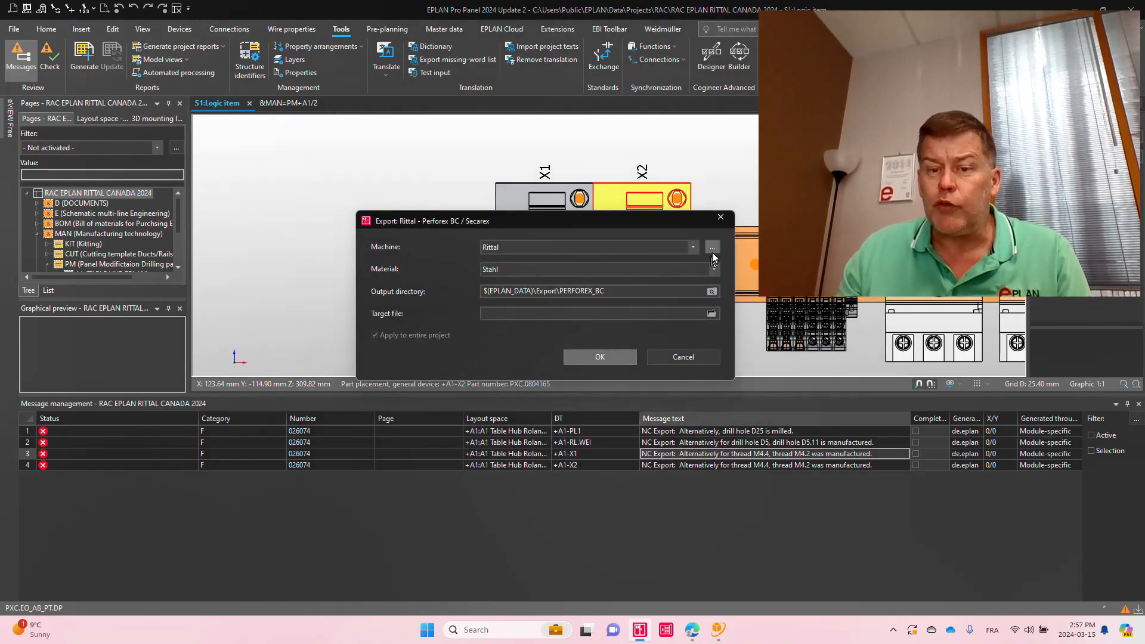
left_click(712, 246)
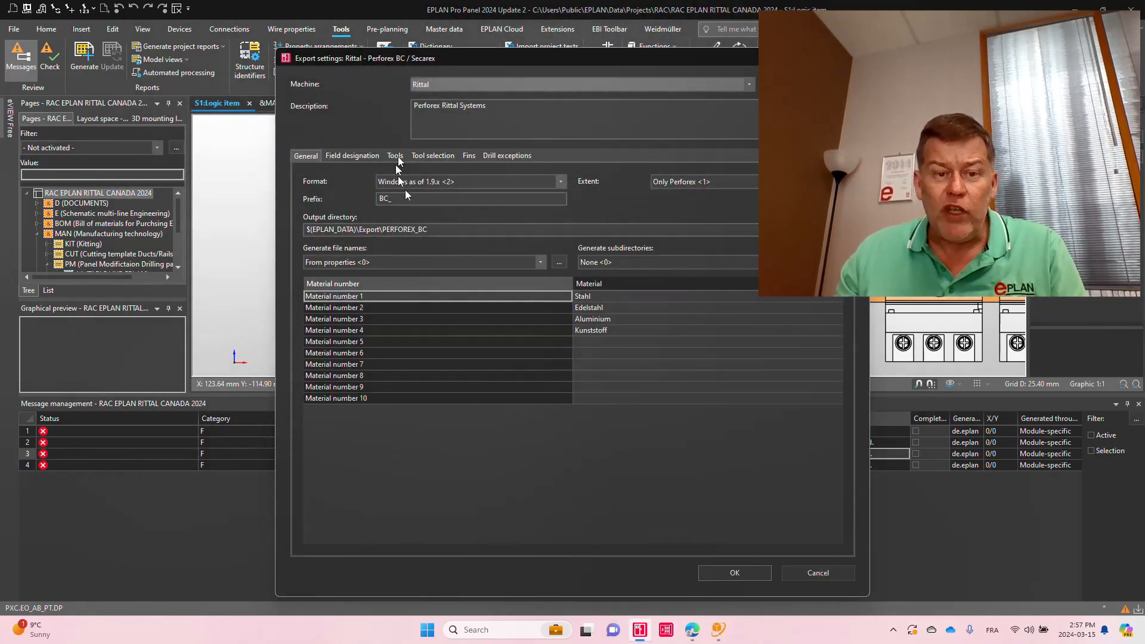
left_click(395, 155)
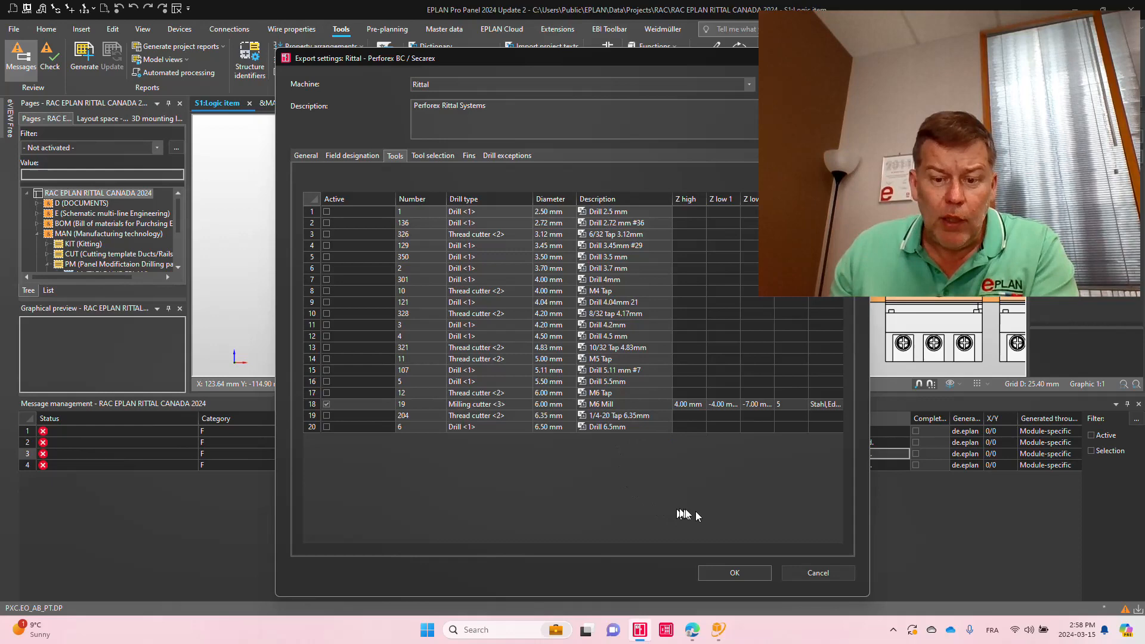
mouse_move(763, 524)
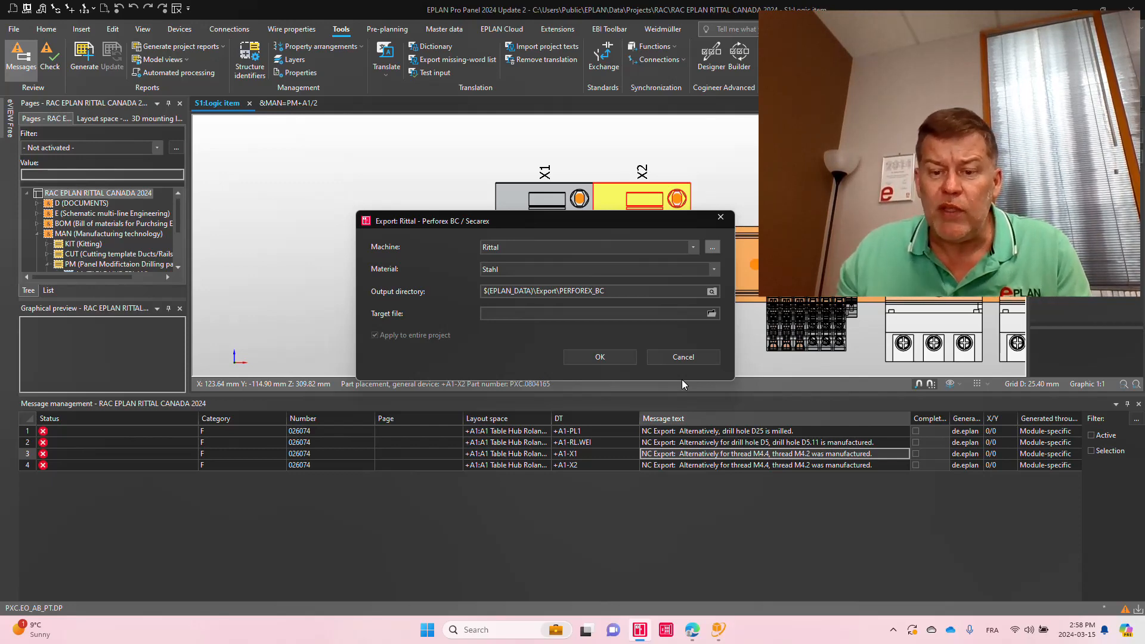
- Rerun the Perforex export, overwrite the existing RAC EA1 file and dismiss the summary
left_click(599, 357)
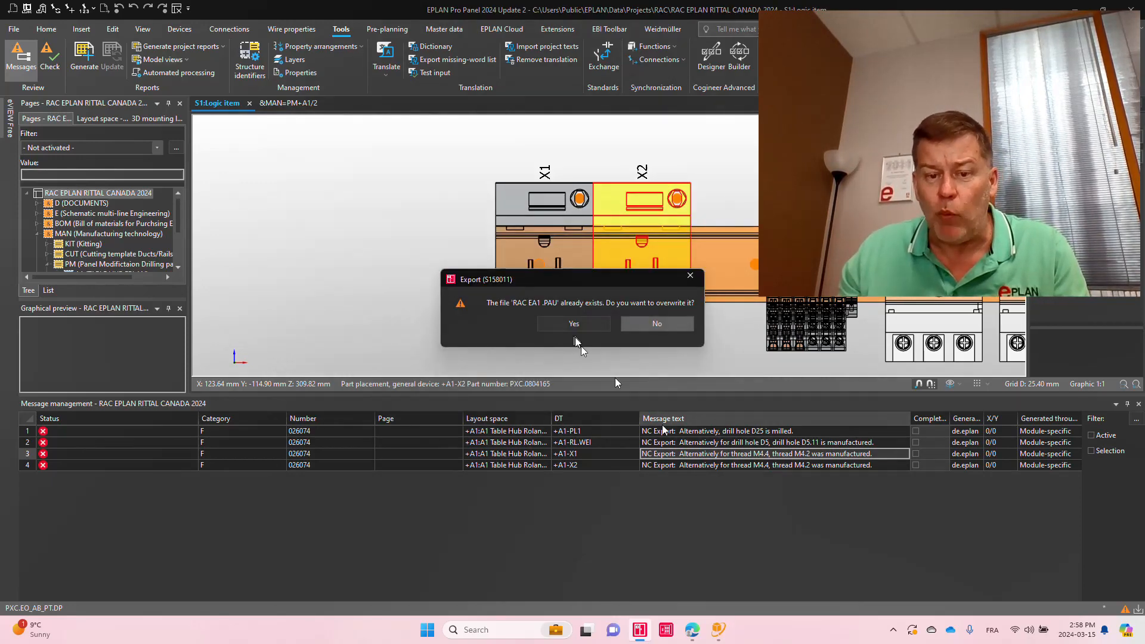
left_click(574, 323)
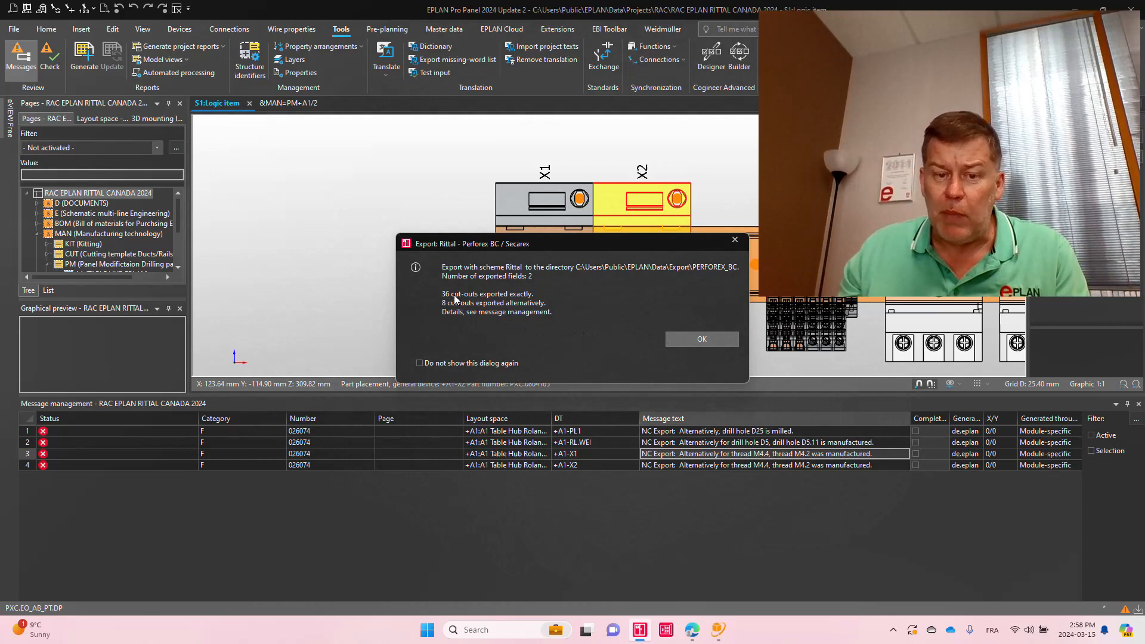
left_click(700, 339)
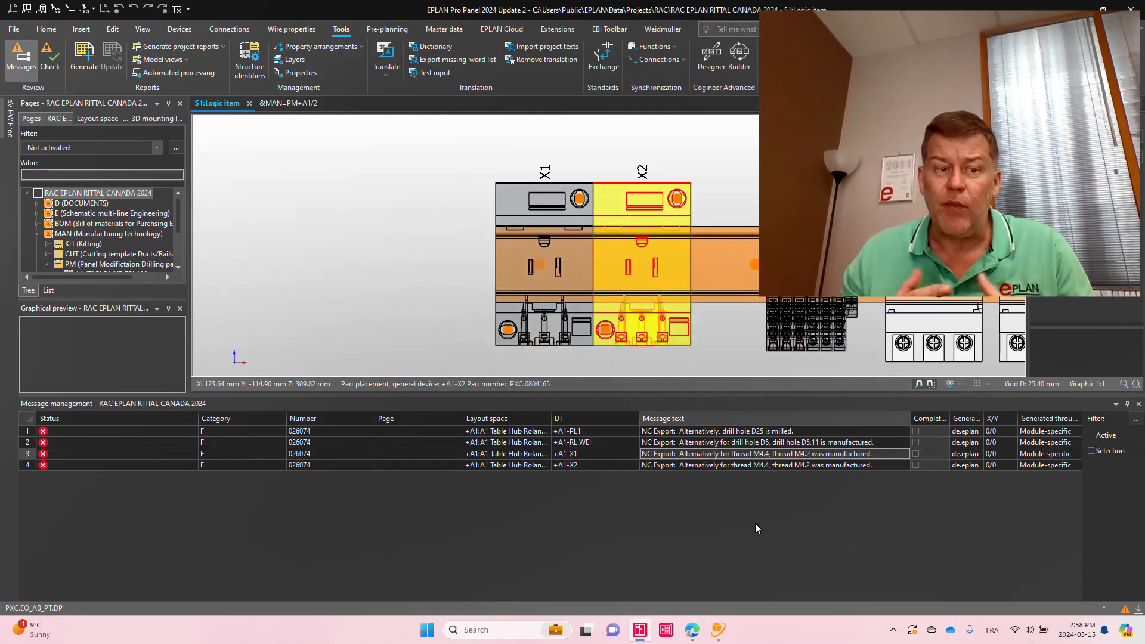
- Select the RAC EPLAN RITTAL CANADA 2024 project and bring up the eMANAGE cloud project list
left_click(96, 193)
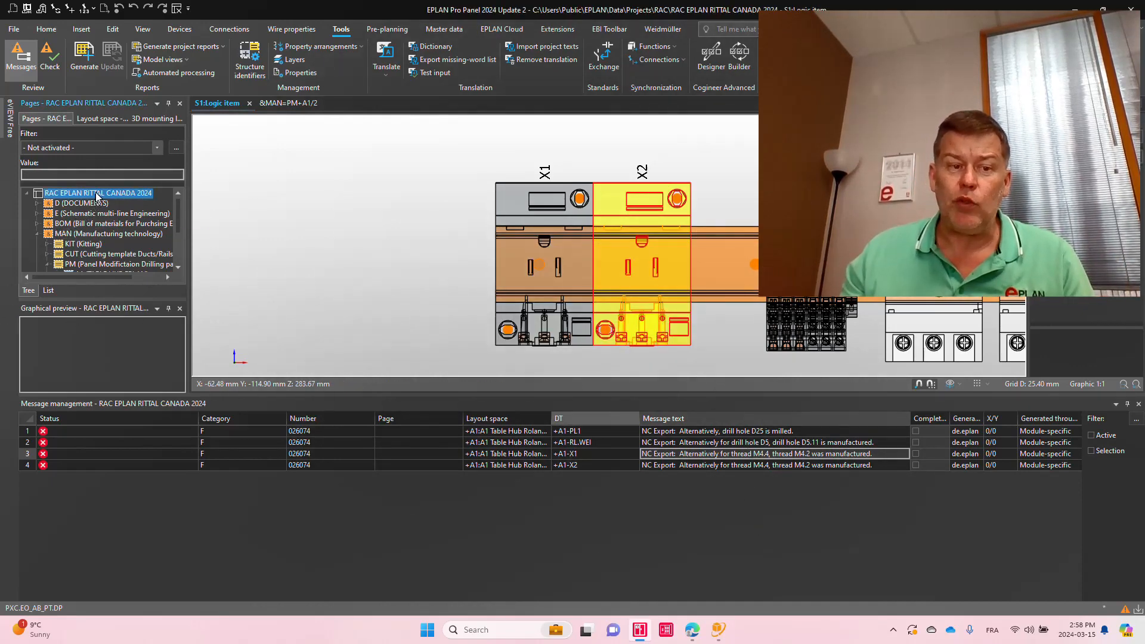
left_click(501, 29)
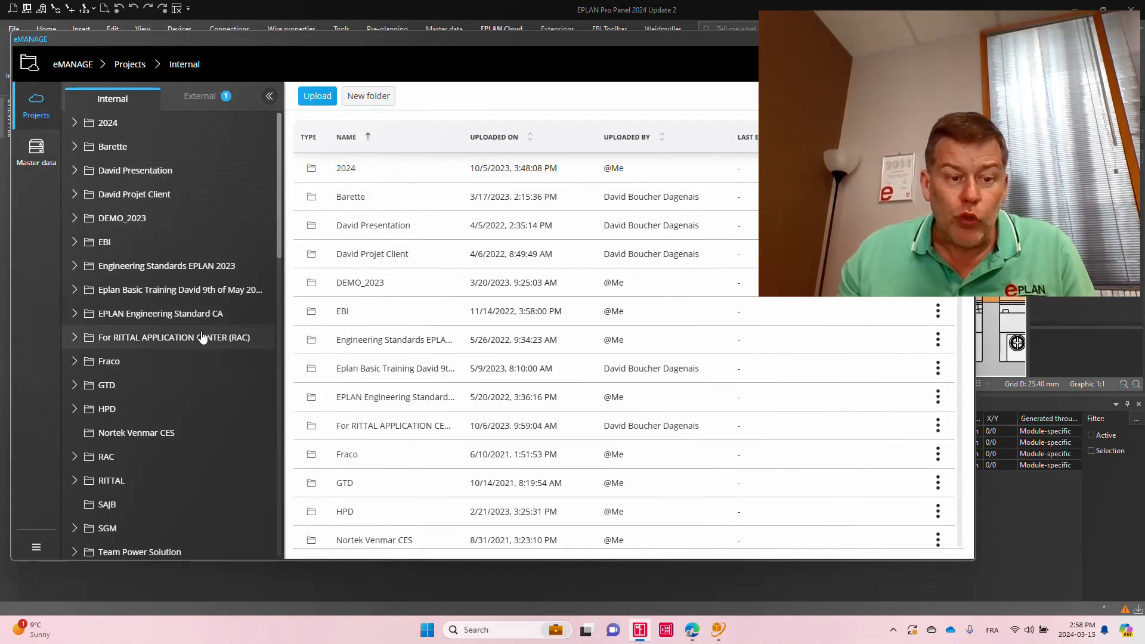
- Show who the RAC EPLAN RITTAL CANADA 2023 project is shared with via its Details
left_click(105, 457)
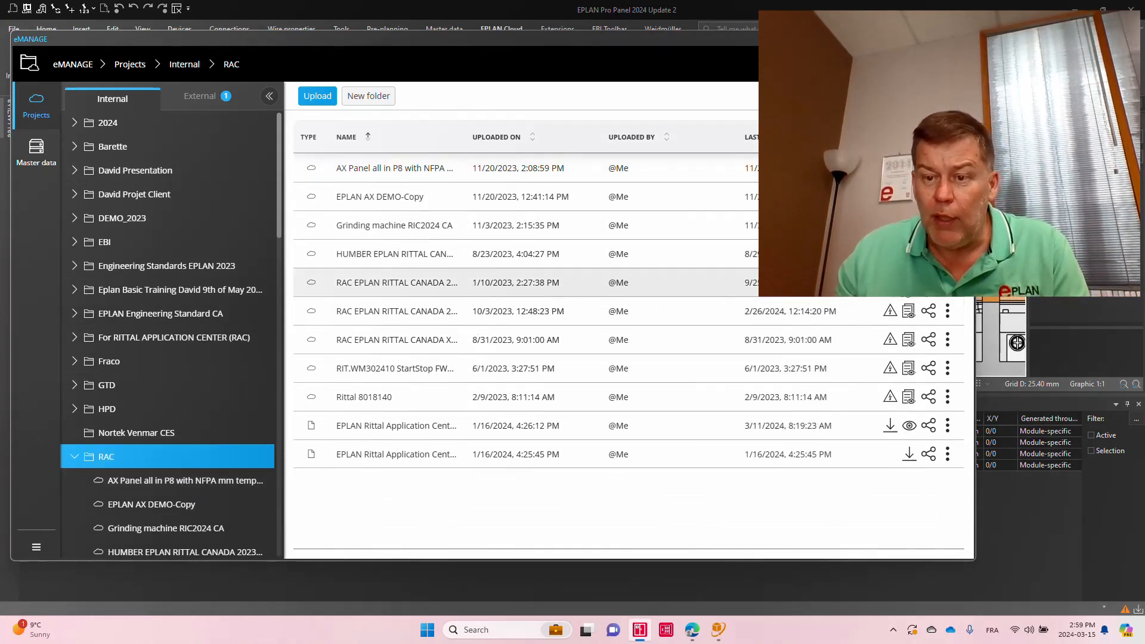
left_click(947, 310)
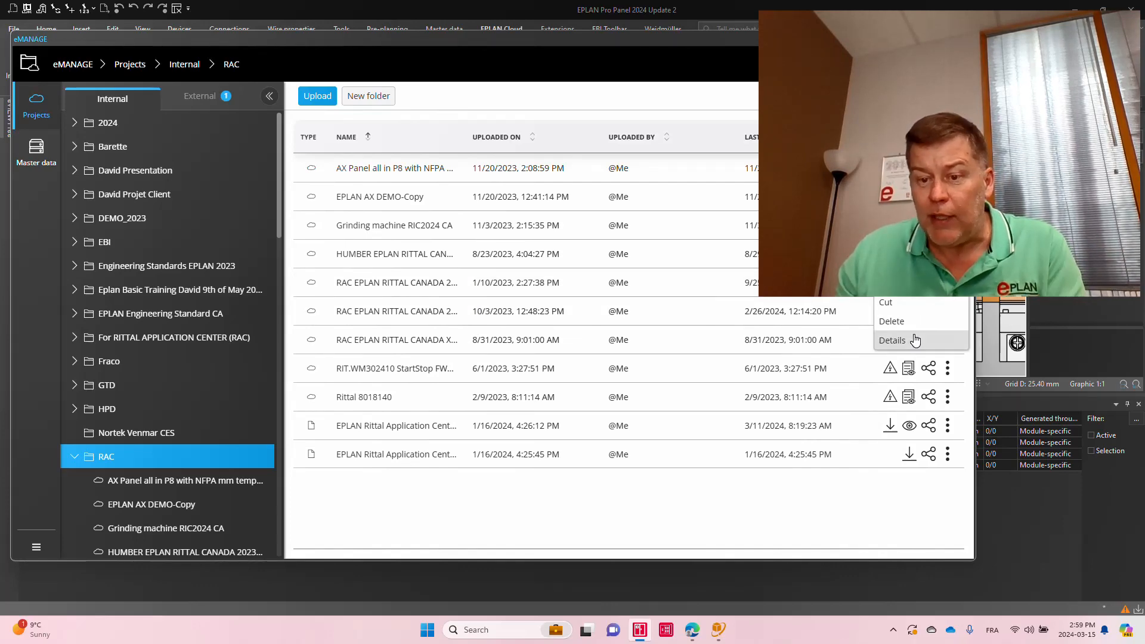
left_click(892, 340)
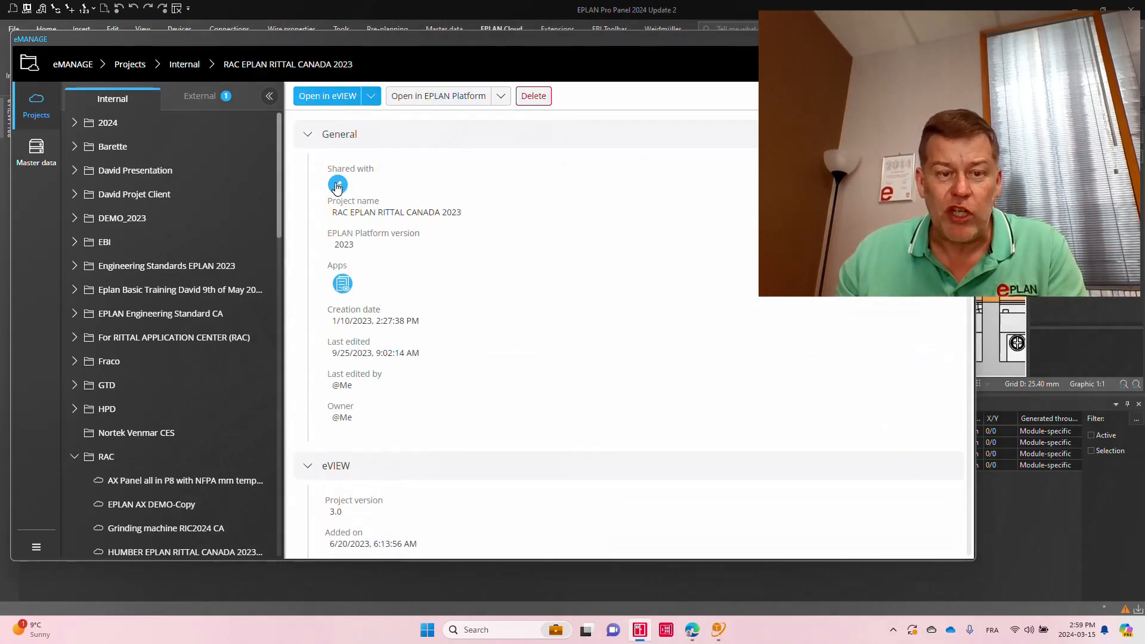
left_click(337, 185)
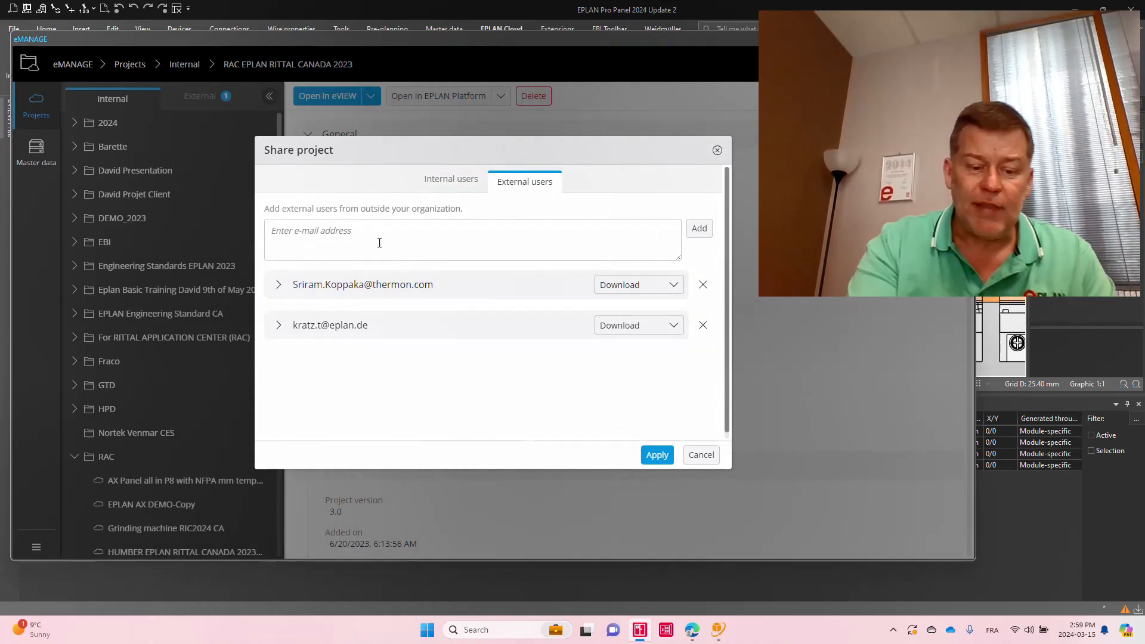
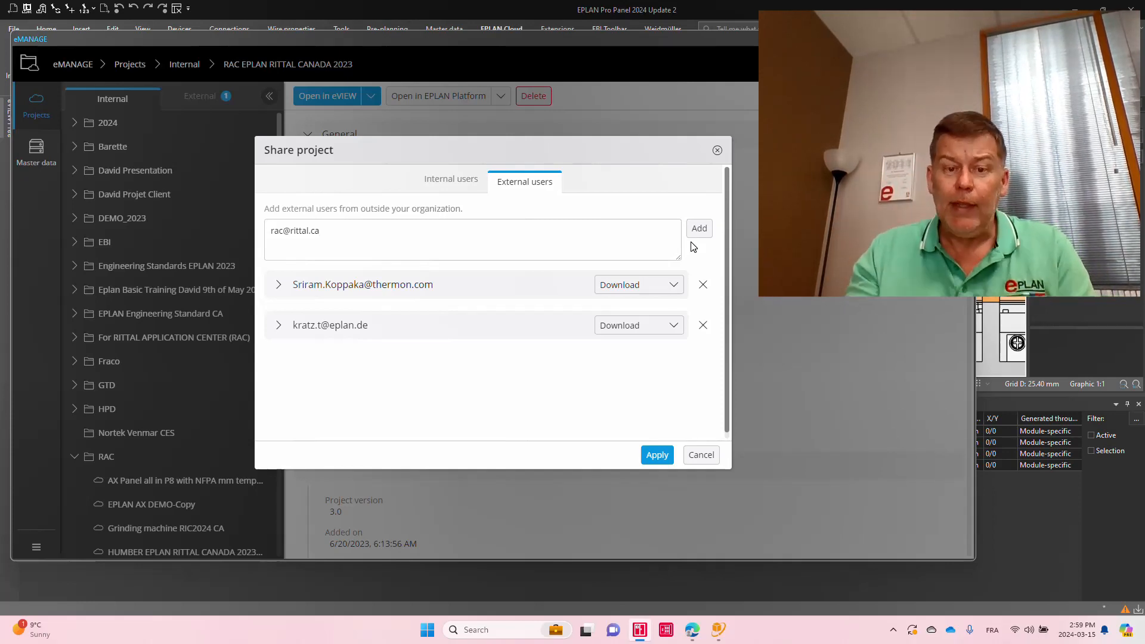
left_click(700, 454)
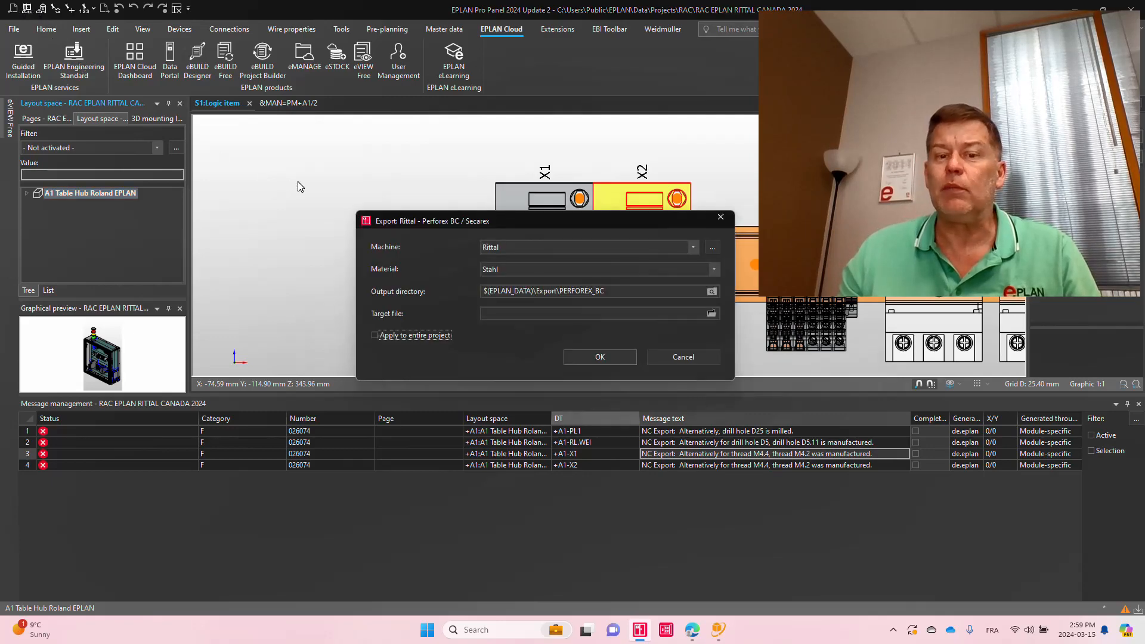
- Rerun the Rittal Perforex export overwriting the file, then expand A1 Table Hub Roland EPLAN
left_click(600, 357)
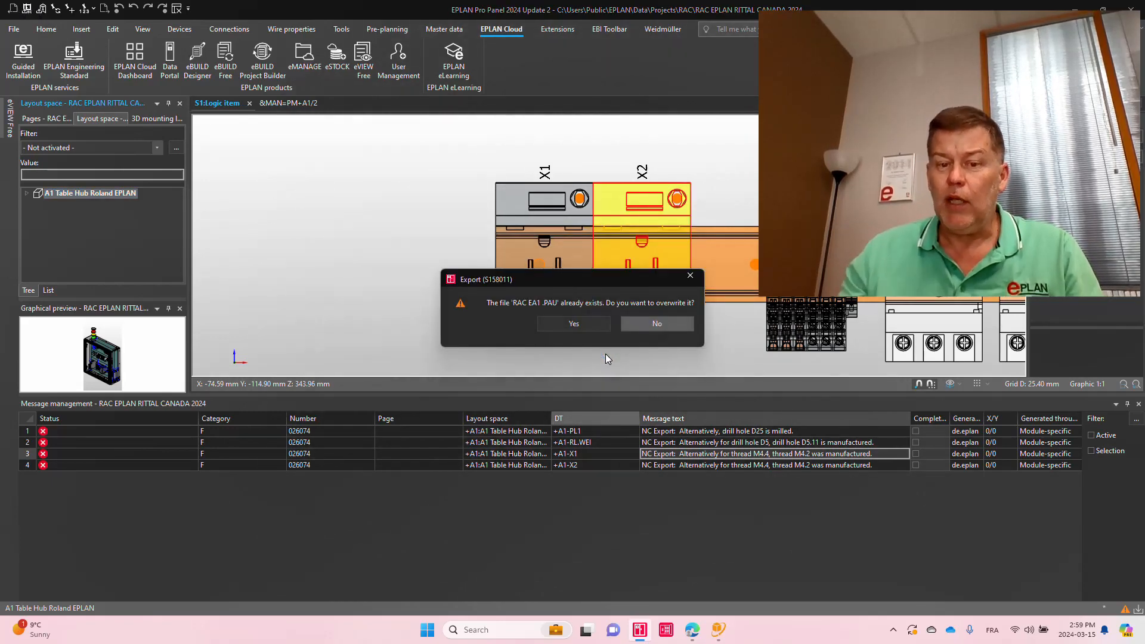
left_click(573, 323)
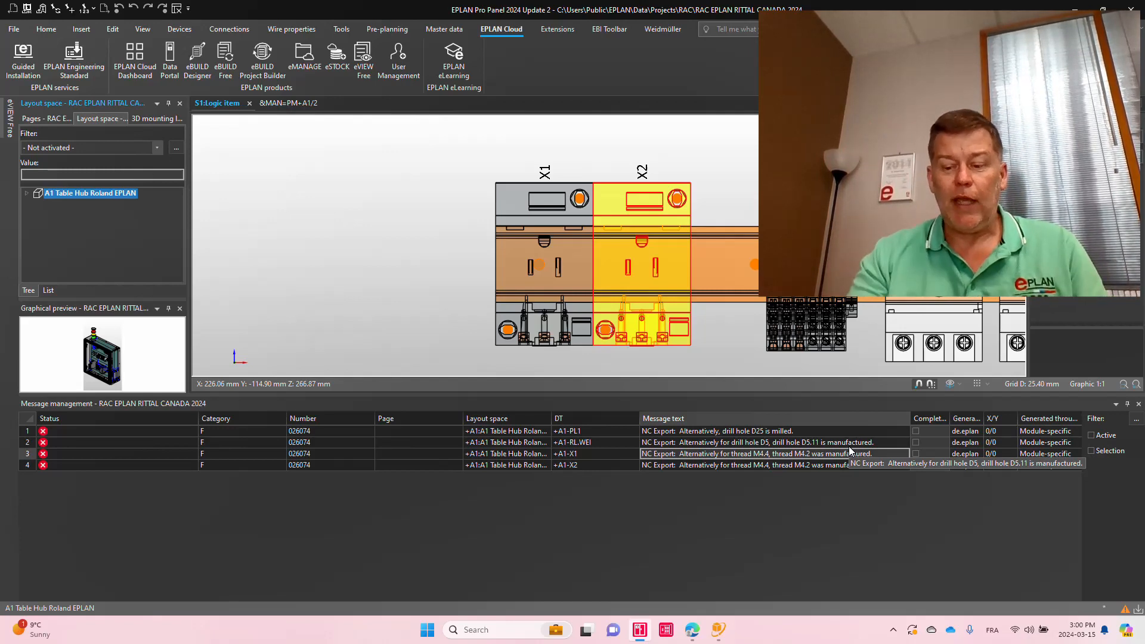
left_click(25, 193)
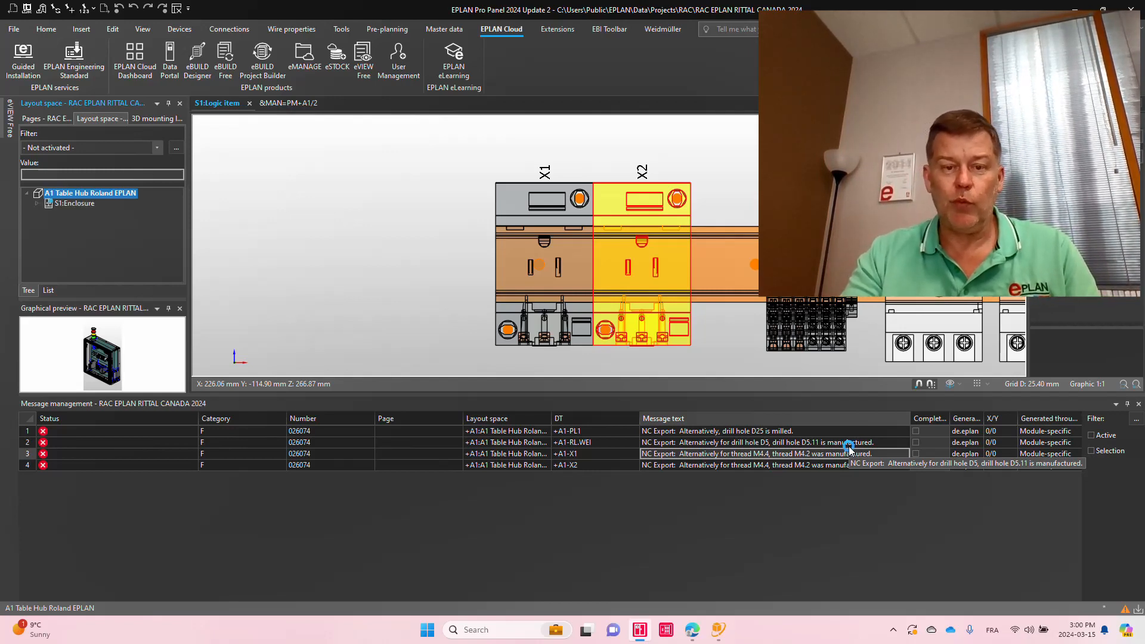